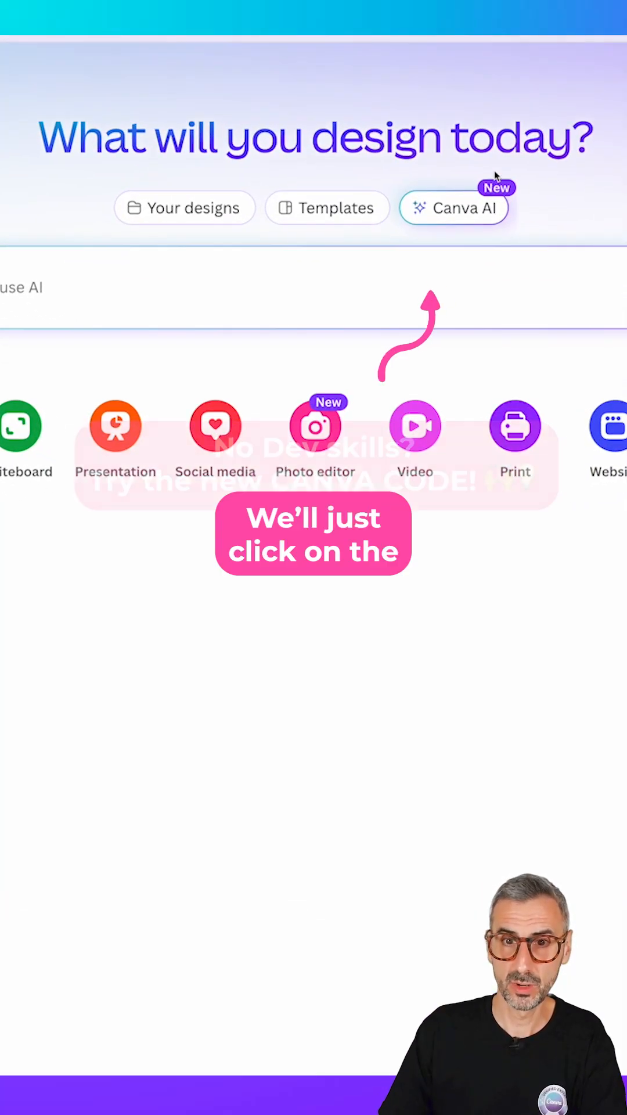
Step: Open the Canva AI tab on the home page to reveal the prompt box
left_click(453, 208)
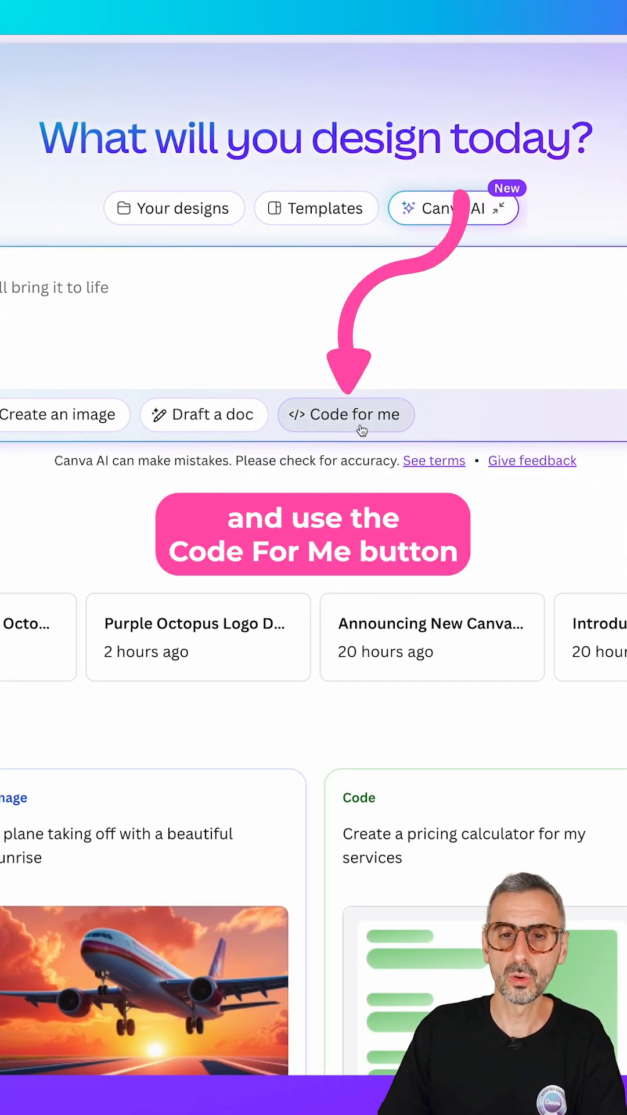
Step: Choose 'Code for me' beneath the Canva AI prompt box
left_click(346, 415)
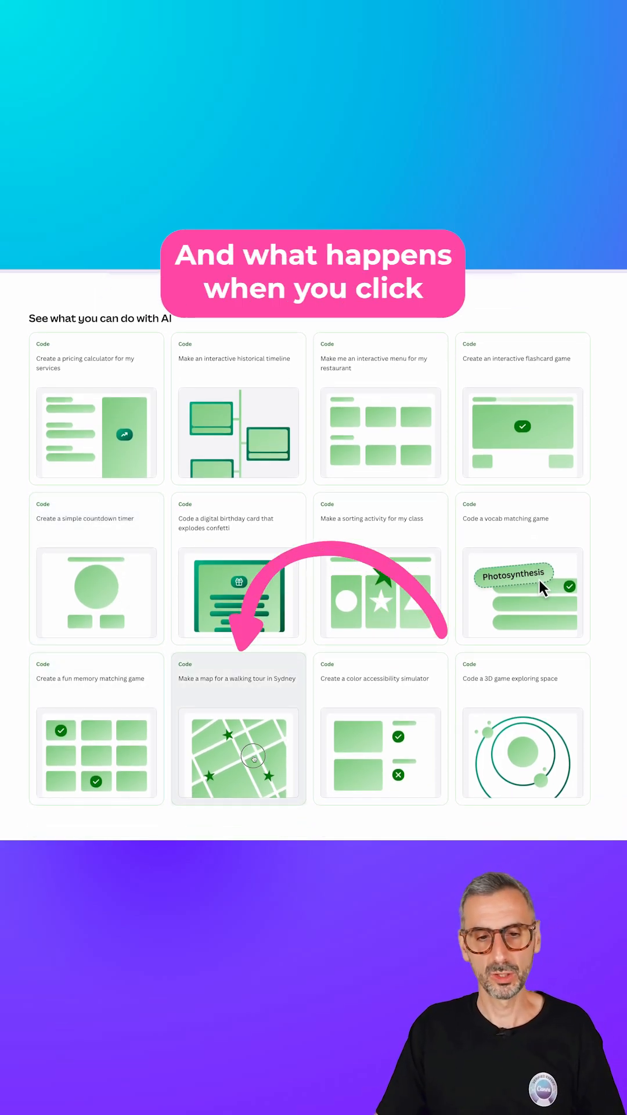
left_click(239, 728)
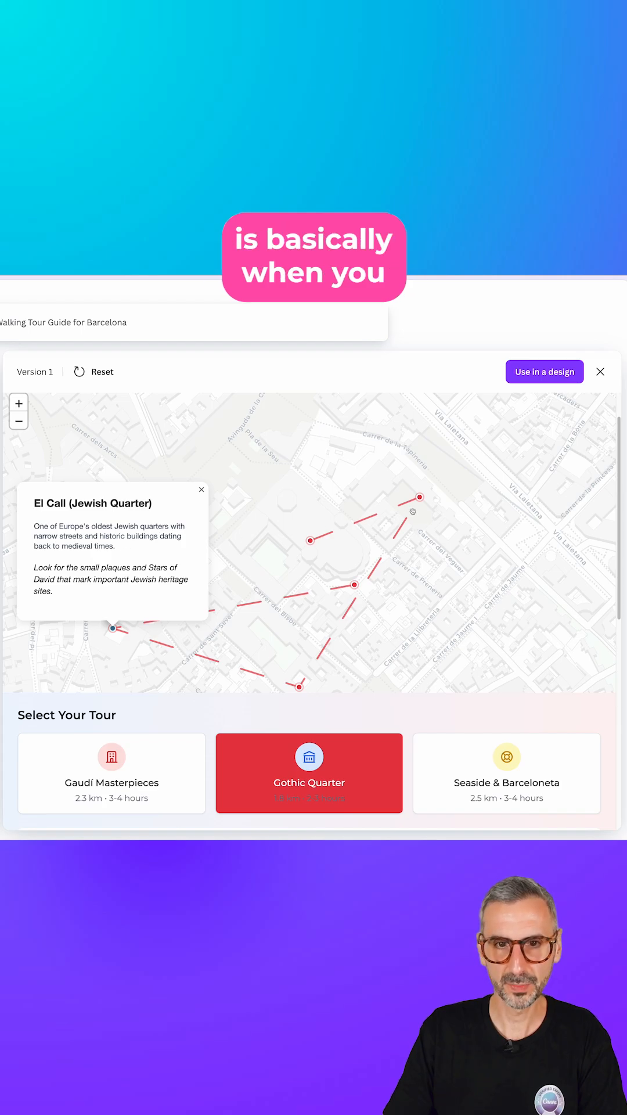
Step: Scroll the Barcelona tour preview down to the Tour Locations photo gallery
scroll("down", 3)
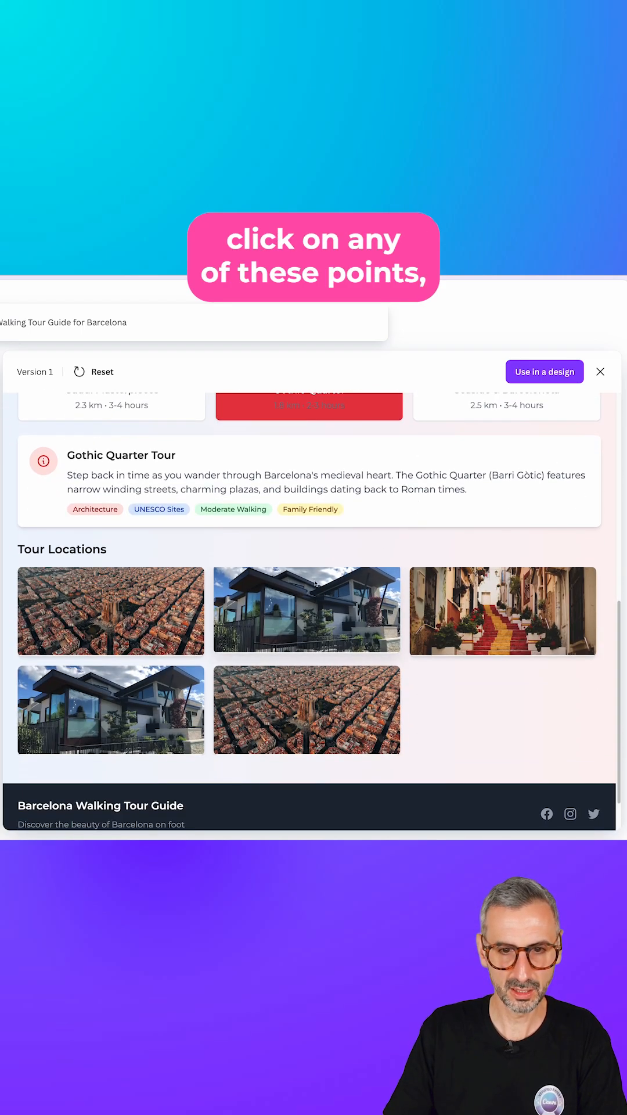